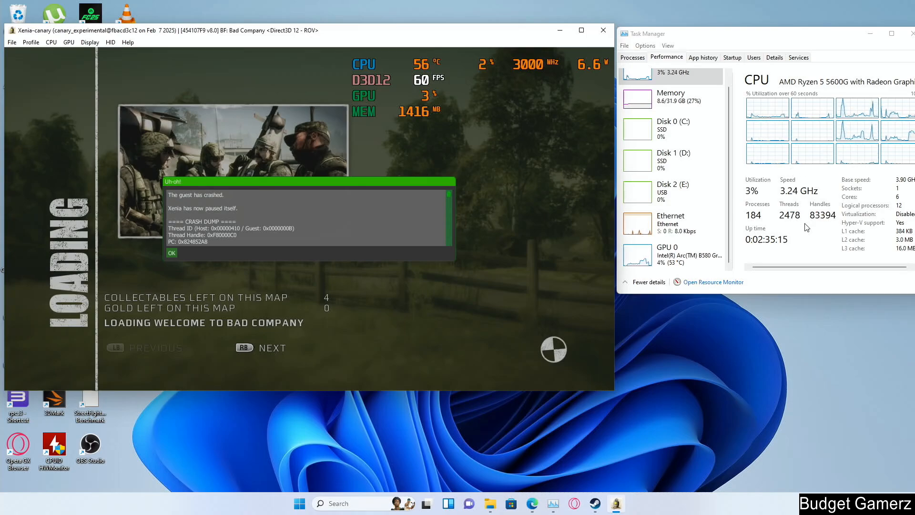
- Dismiss the Bad Company crash dialog and launch Call of Duty 3 to its copyright screen
click(171, 253)
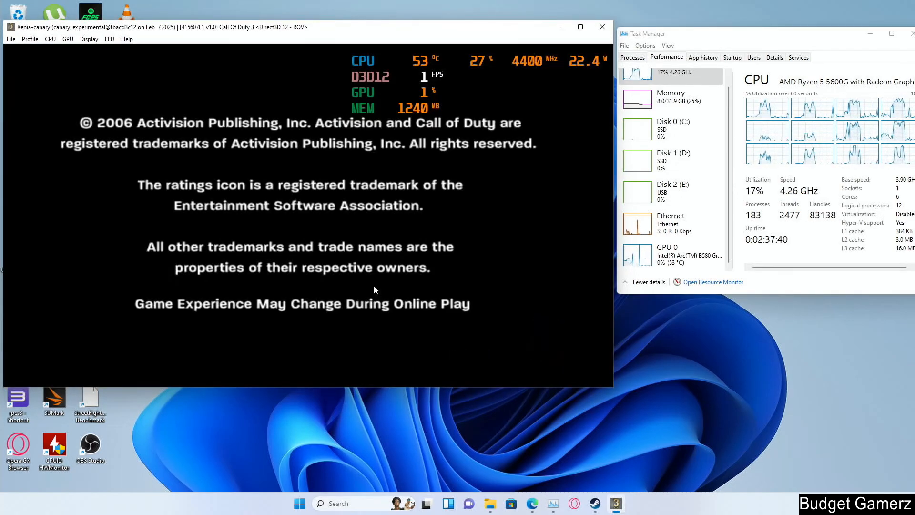